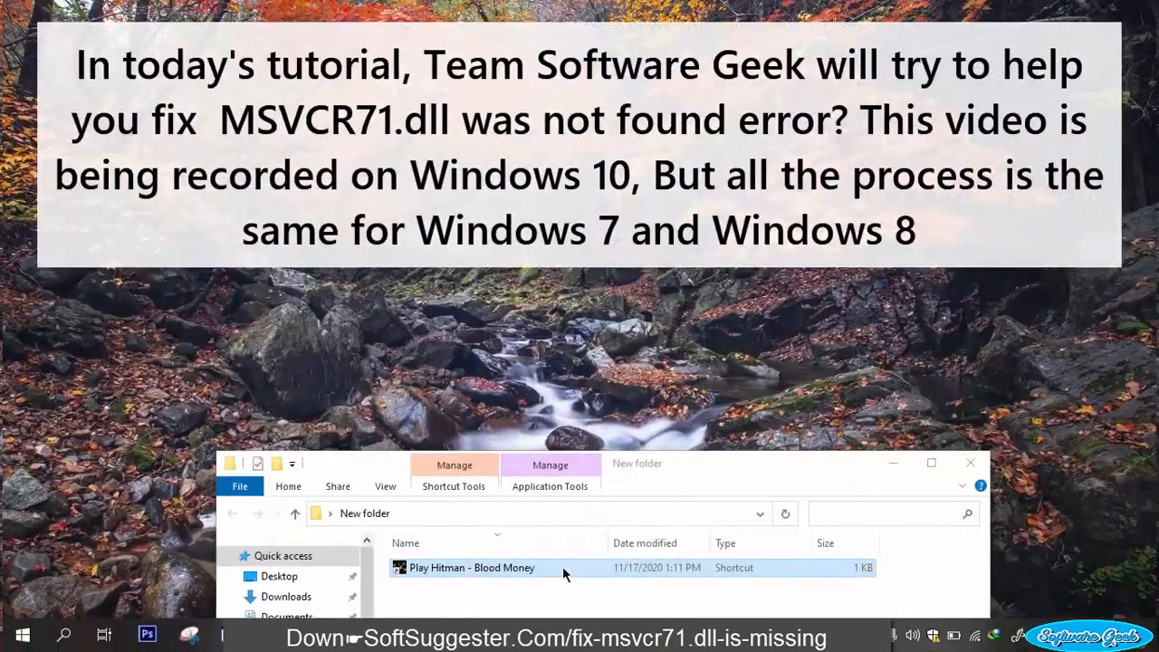
Confirm the MSVCR71.dll error in Hitman Blood Money, then launch the all-in-one Runtimes installer
double_click(470, 567)
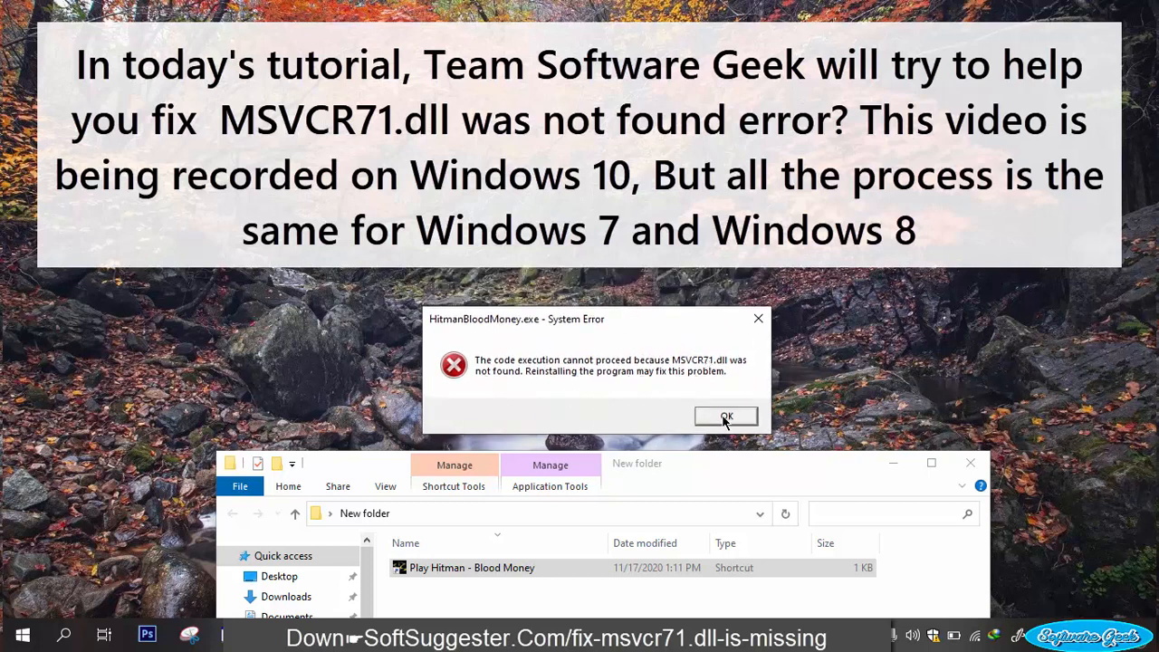
left_click(726, 416)
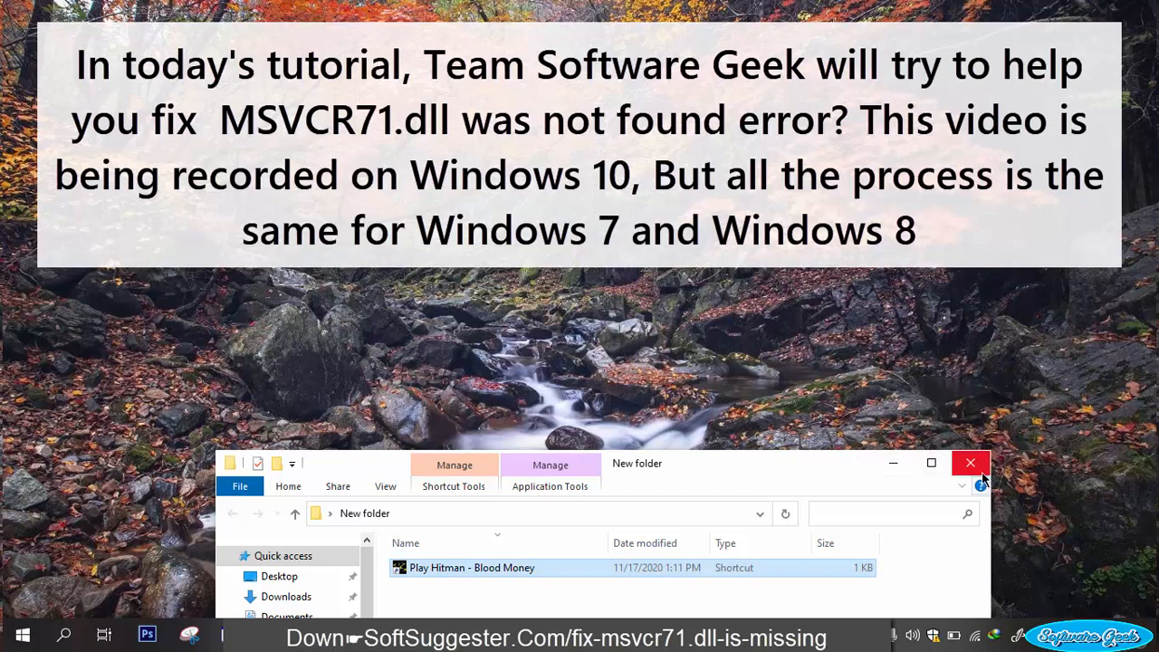
left_click(969, 462)
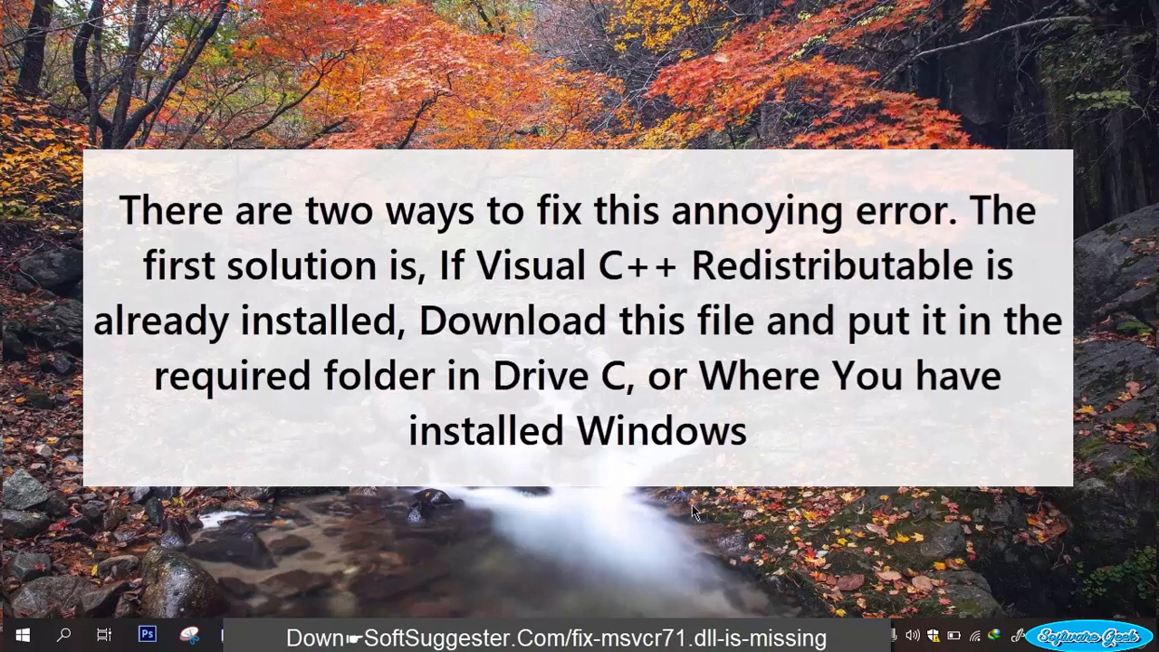
mouse_move(699, 501)
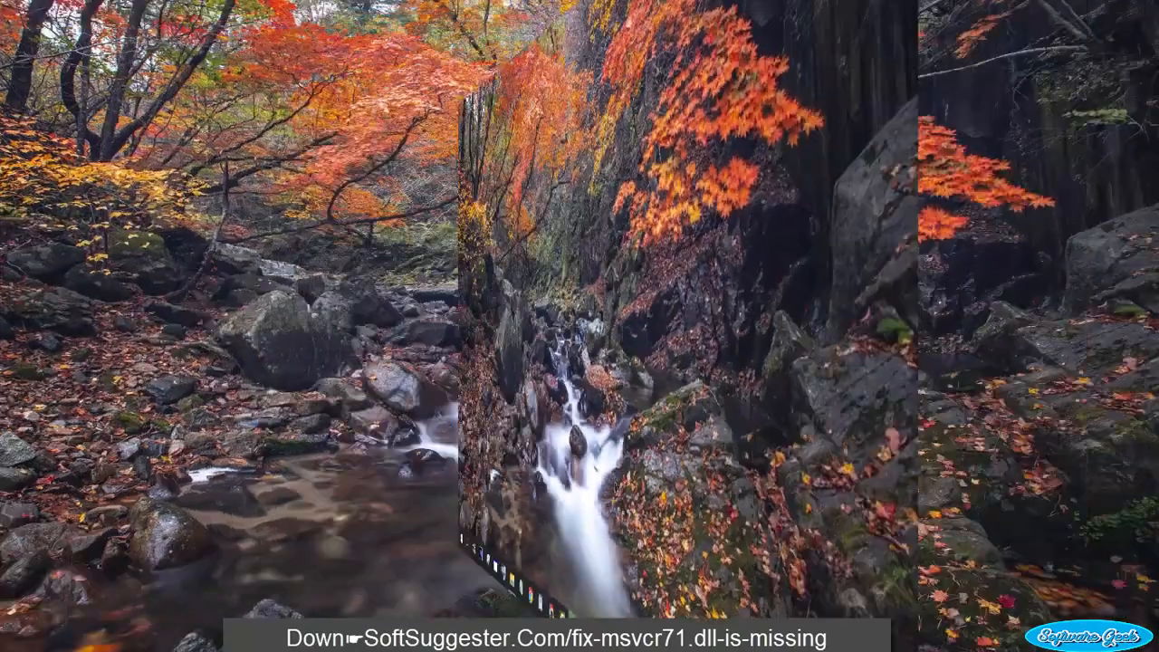
double_click(544, 534)
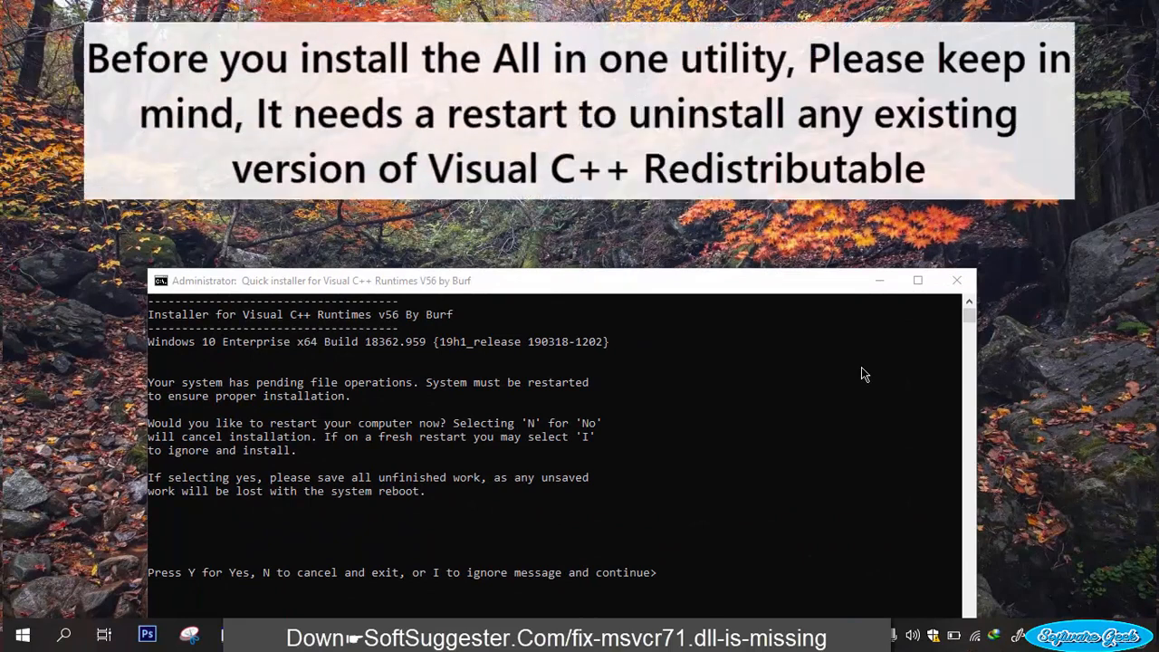
mouse_move(887, 362)
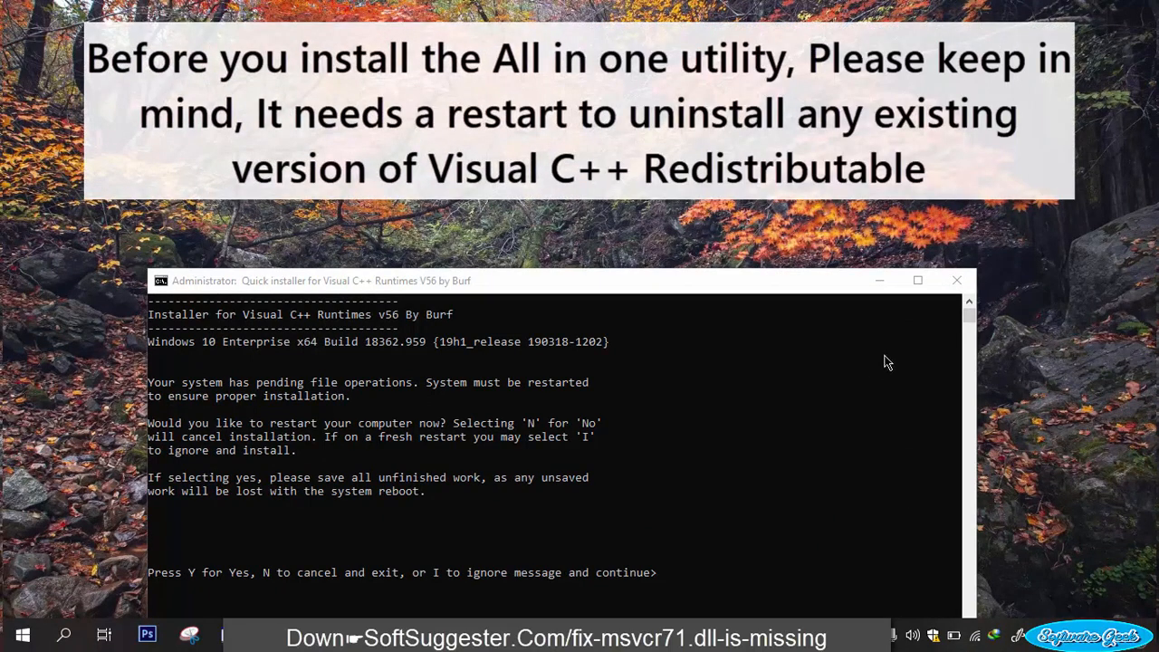
mouse_move(865, 382)
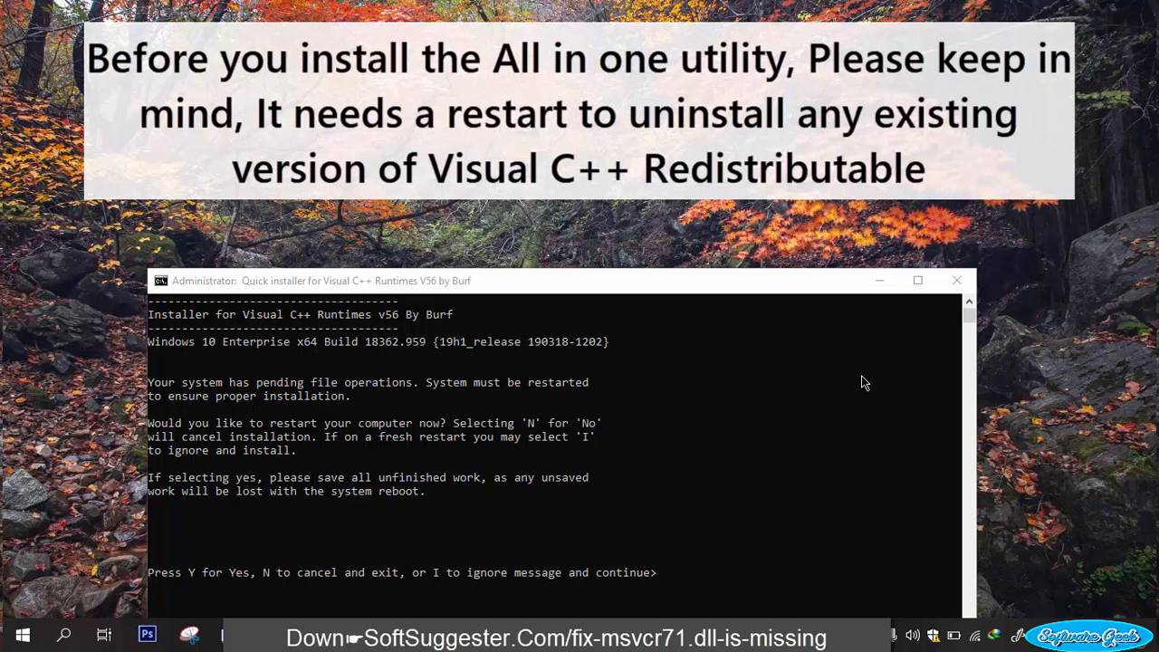
mouse_move(855, 386)
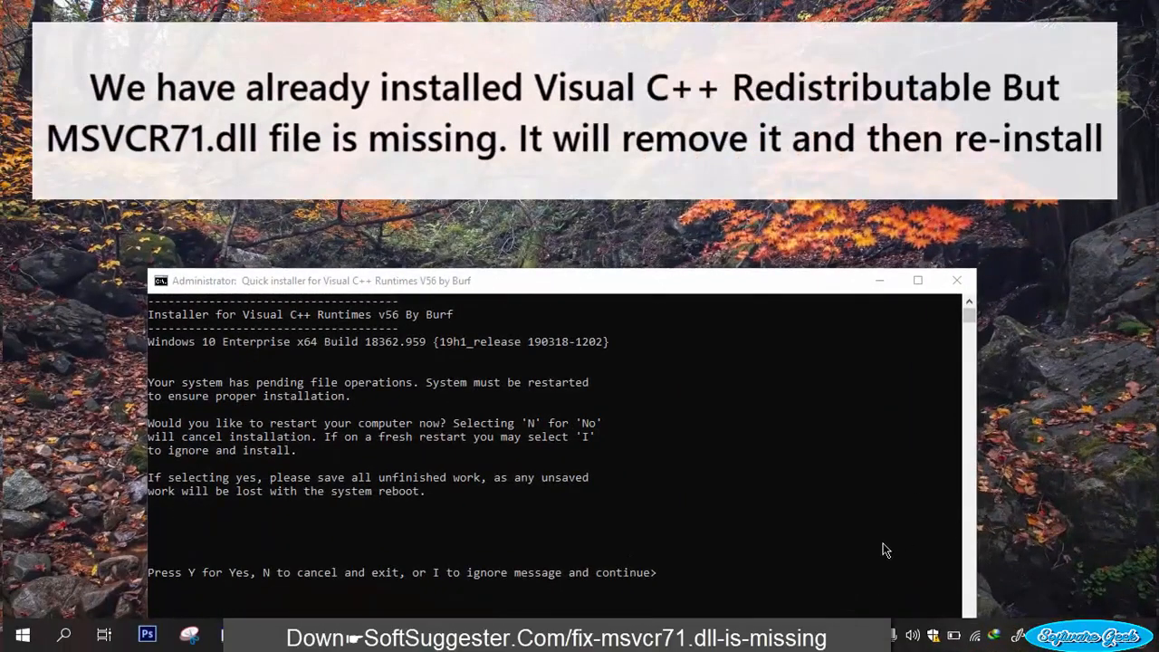
mouse_move(838, 587)
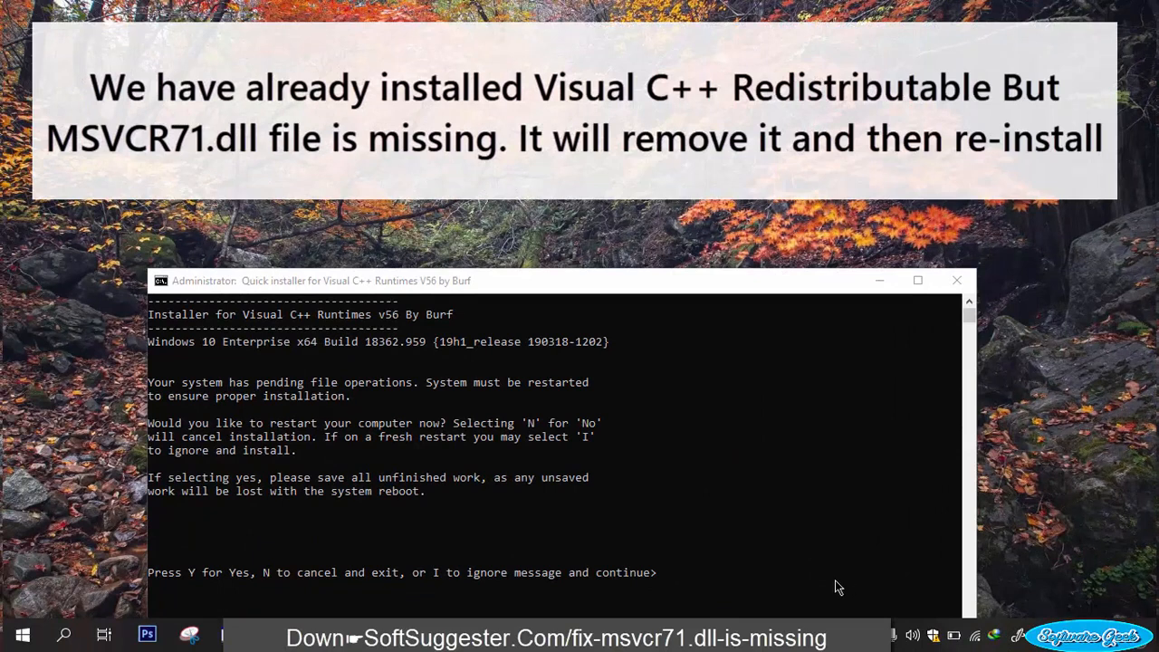
mouse_move(790, 616)
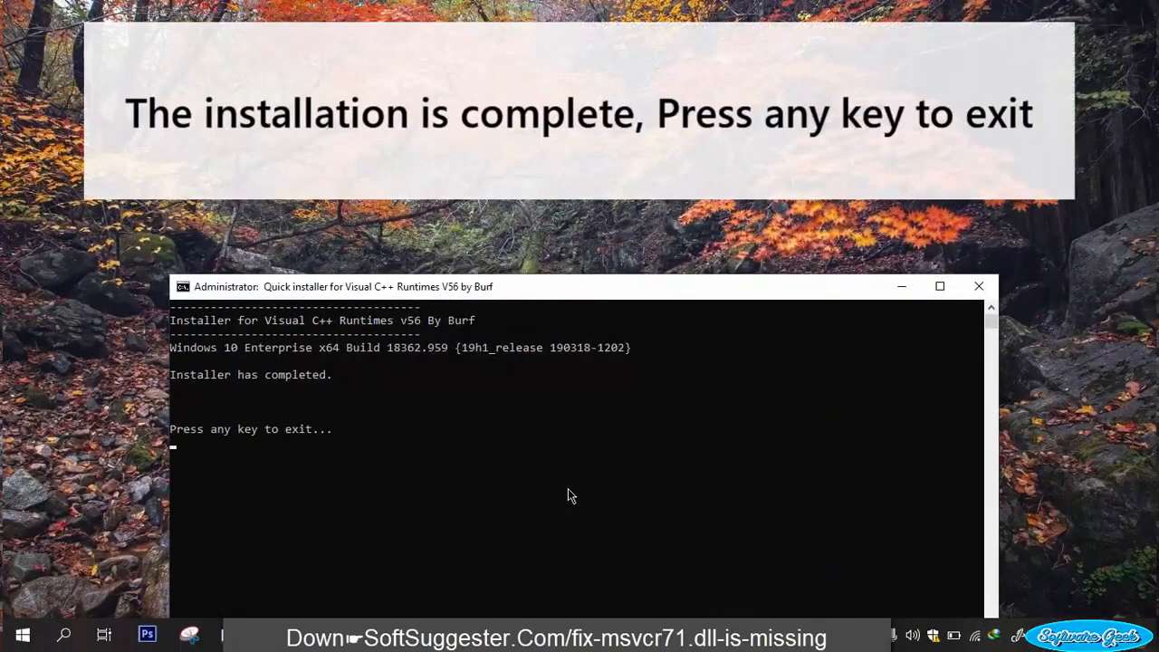
Exit the completed Visual C++ Runtimes installer at its 'Press any key to exit' prompt
key("enter")
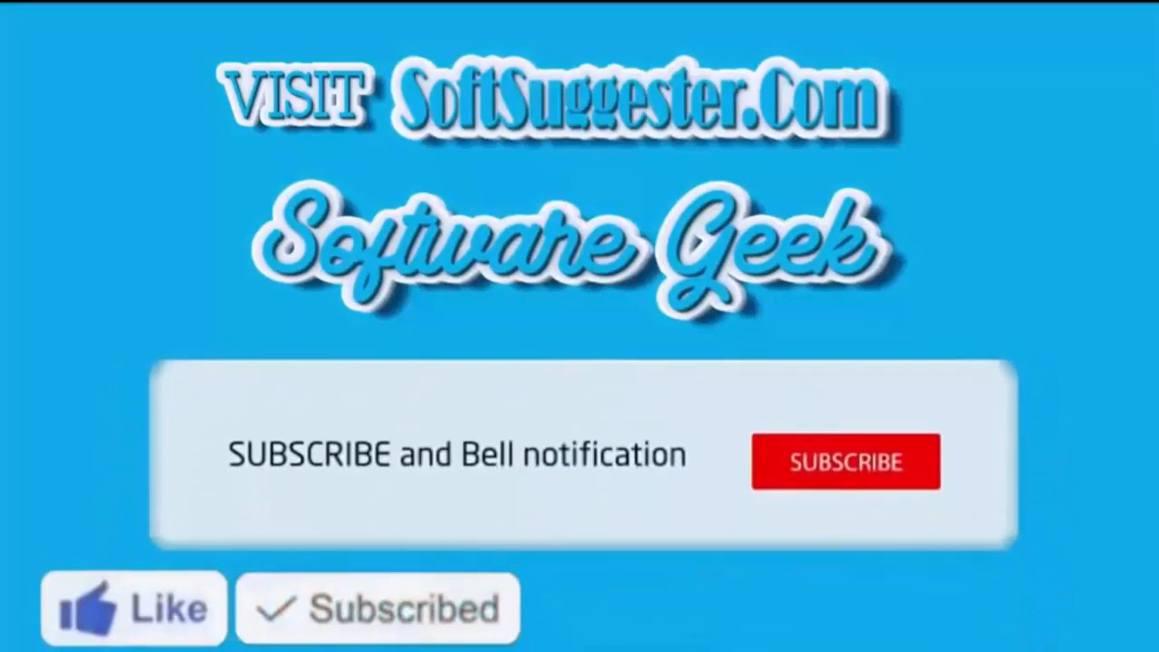
left_click(844, 462)
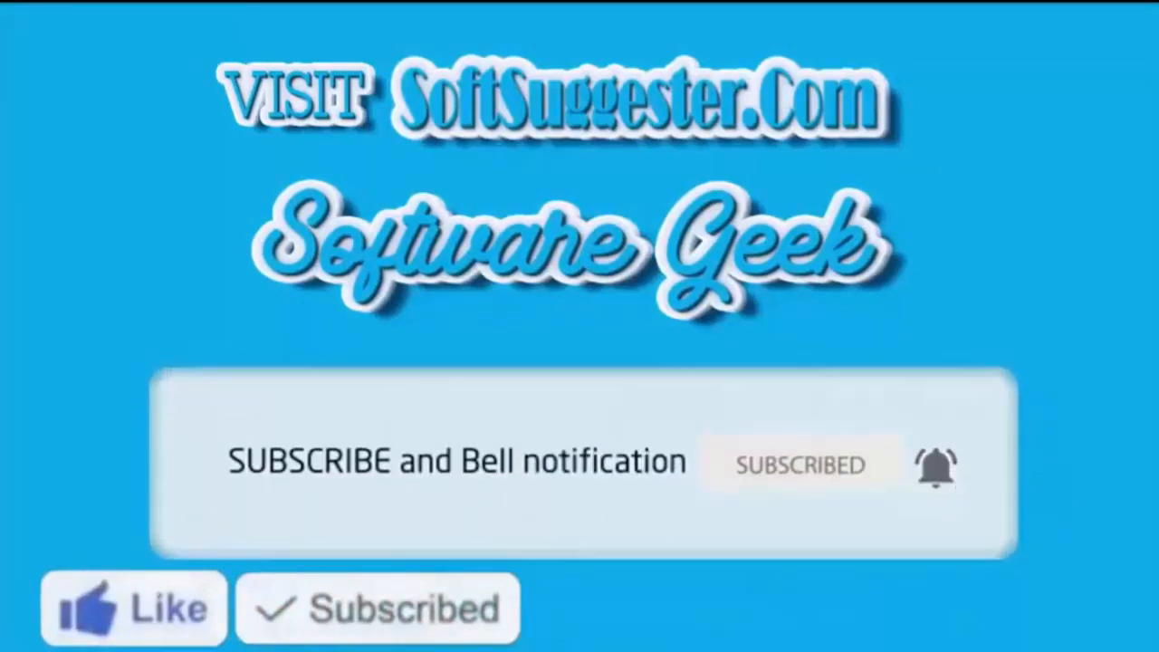